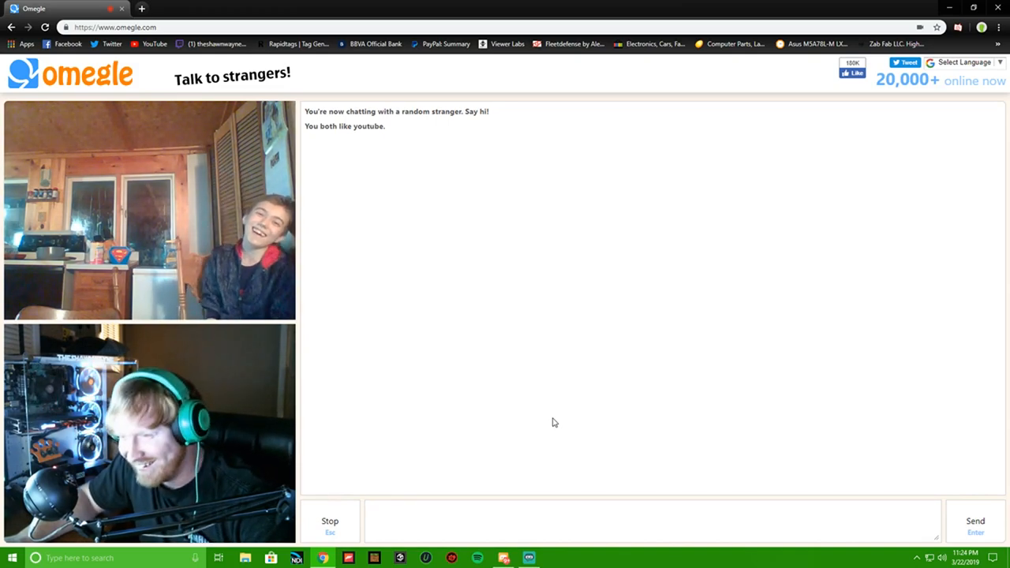
{"action": "mouse_move", "coordinate": [586, 434]}
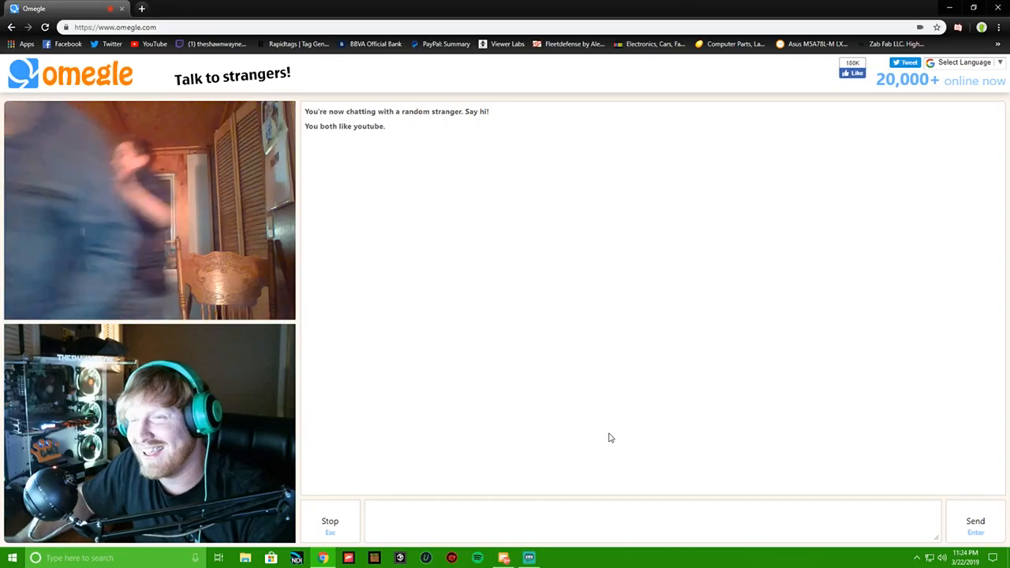
{"action": "mouse_move", "coordinate": [542, 444]}
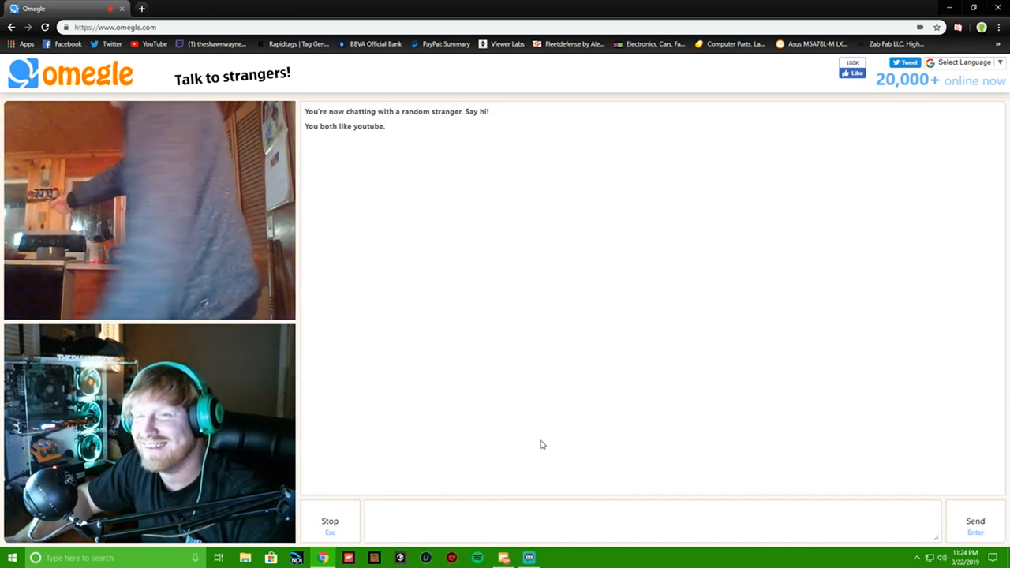
{"action": "mouse_move", "coordinate": [545, 433]}
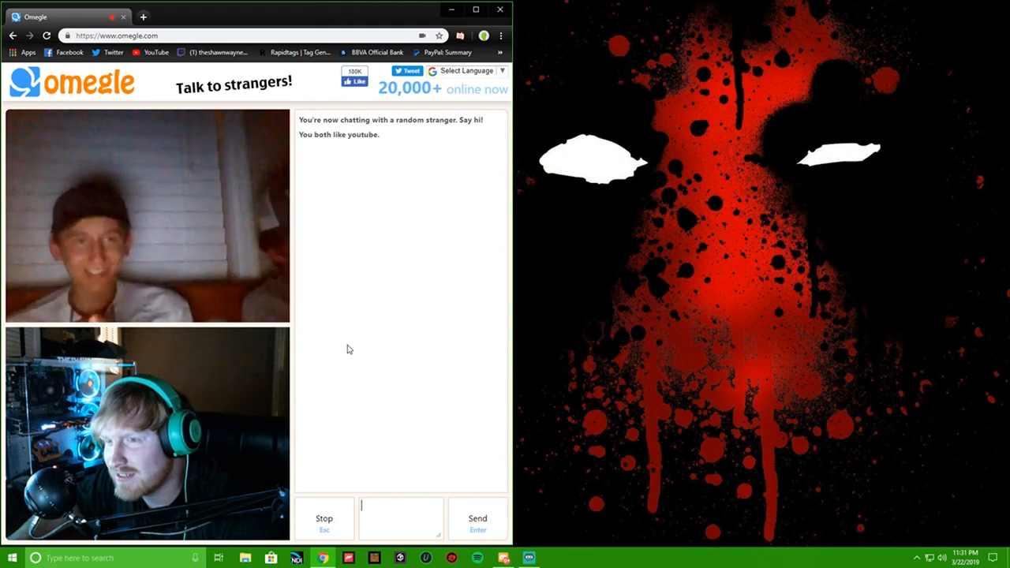
{"action": "mouse_move", "coordinate": [375, 328]}
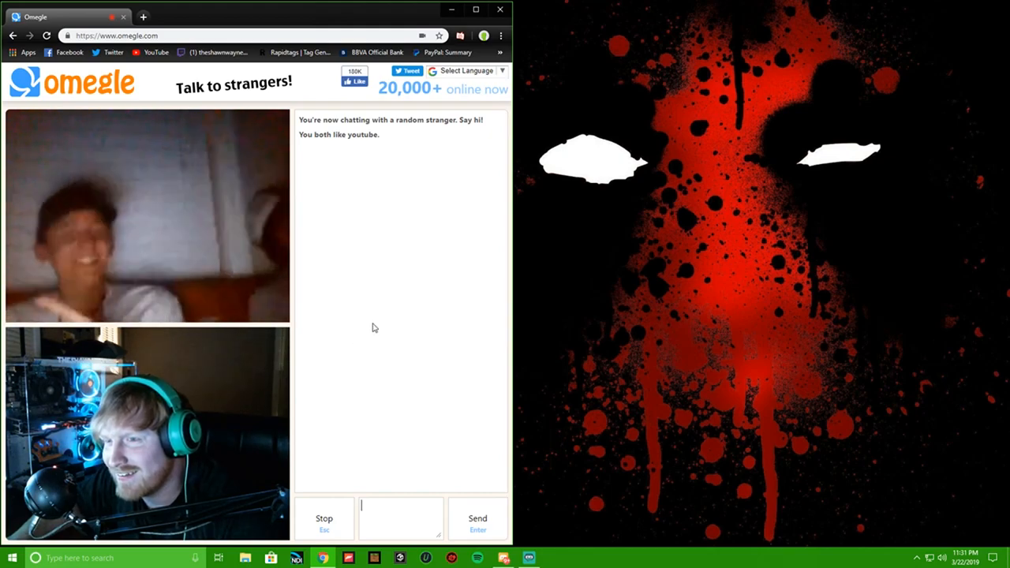